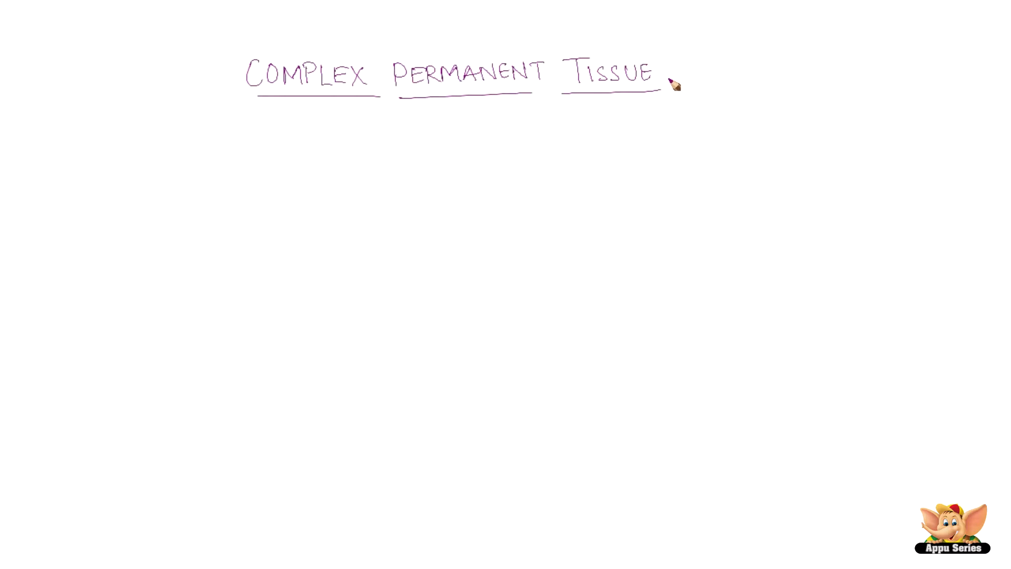
pyautogui.moveTo(672, 86)
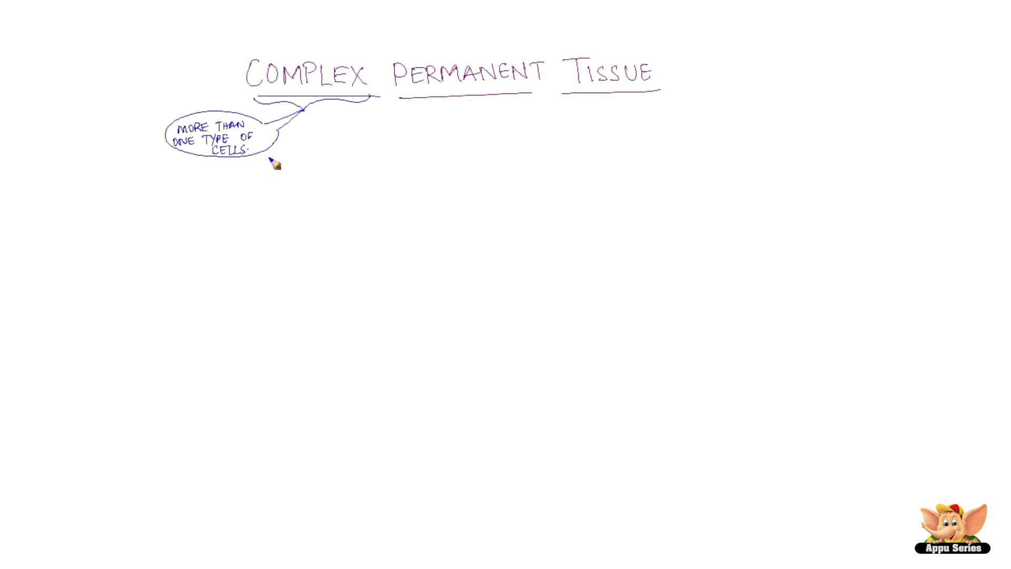
pyautogui.moveTo(269, 162)
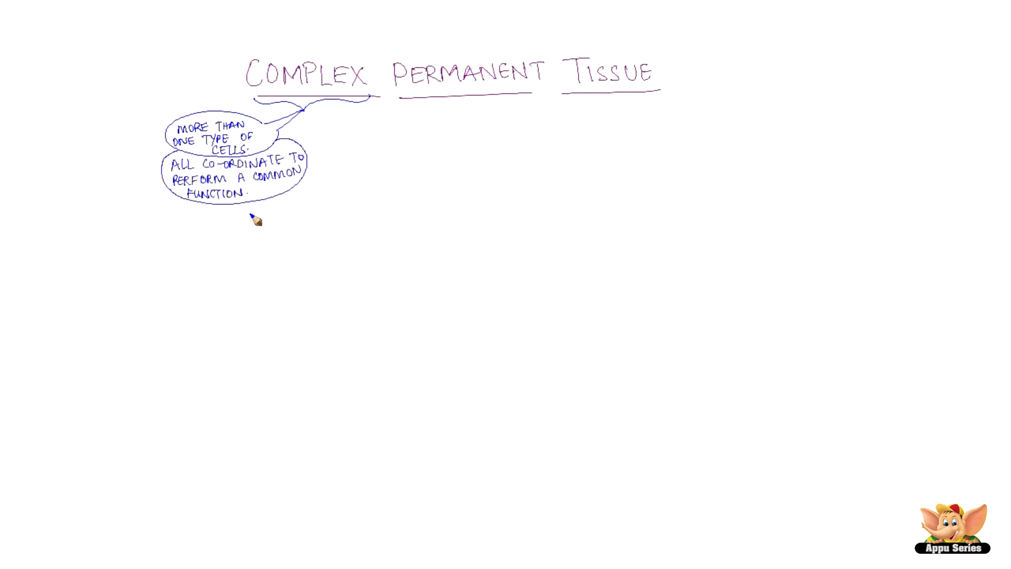
pyautogui.moveTo(745, 133)
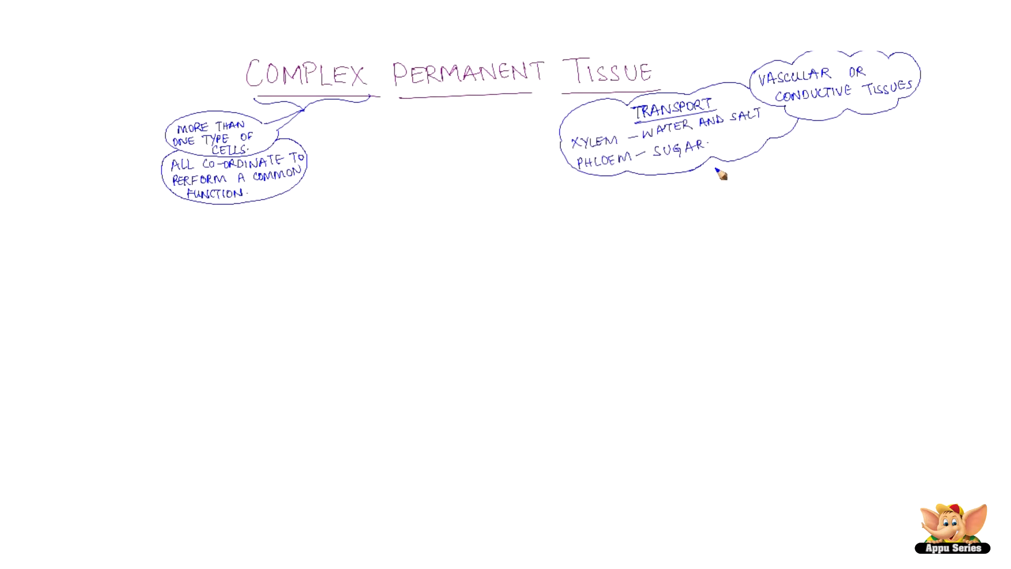
pyautogui.moveTo(681, 178)
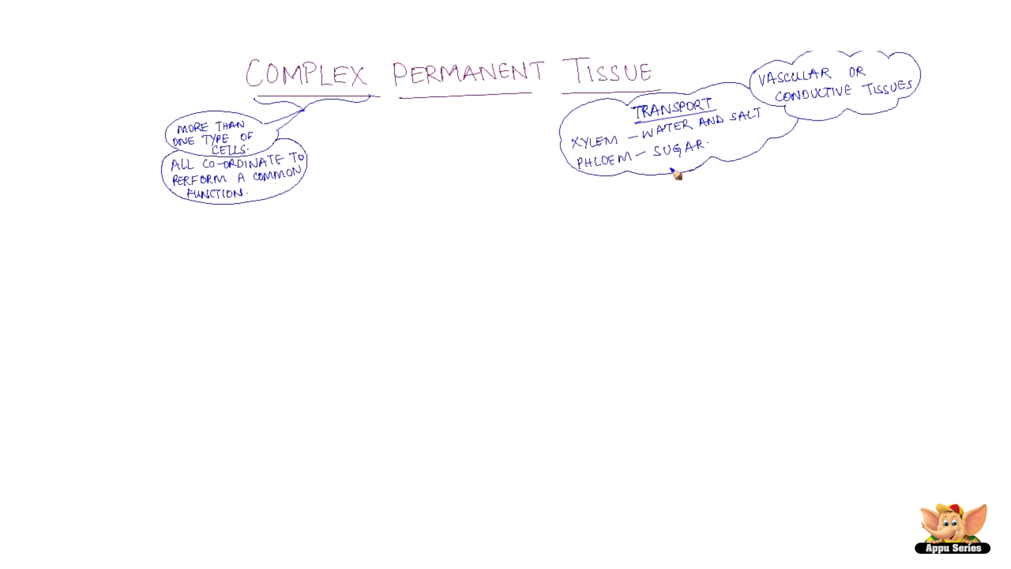
pyautogui.moveTo(670, 174)
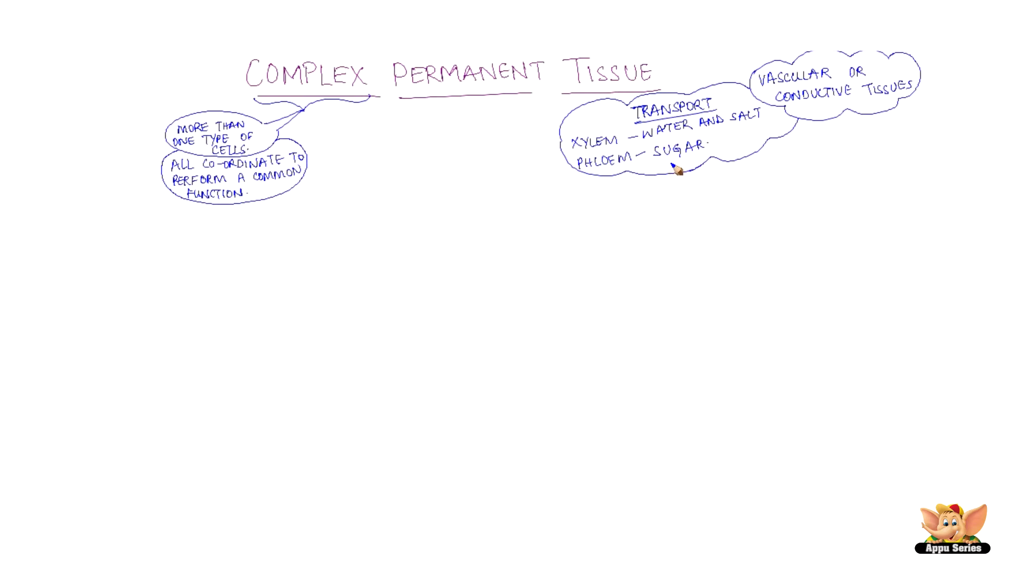
pyautogui.moveTo(203, 268)
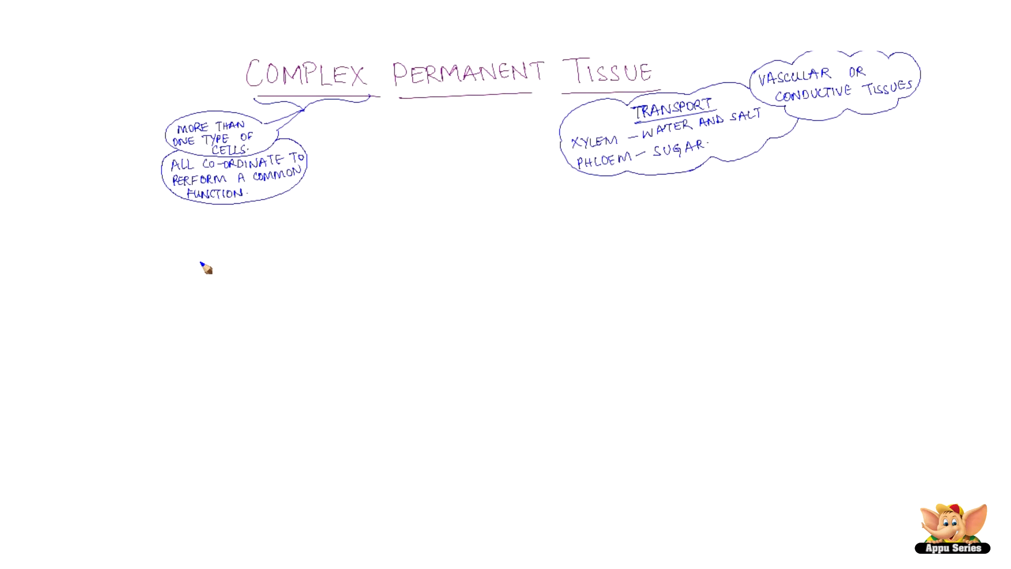
pyautogui.moveTo(175, 260)
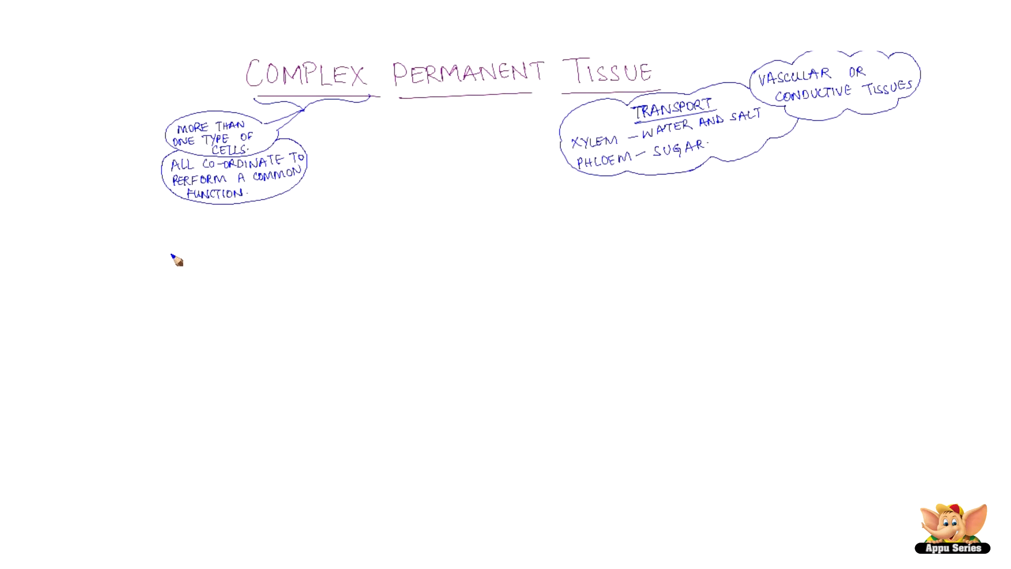
pyautogui.moveTo(90, 264)
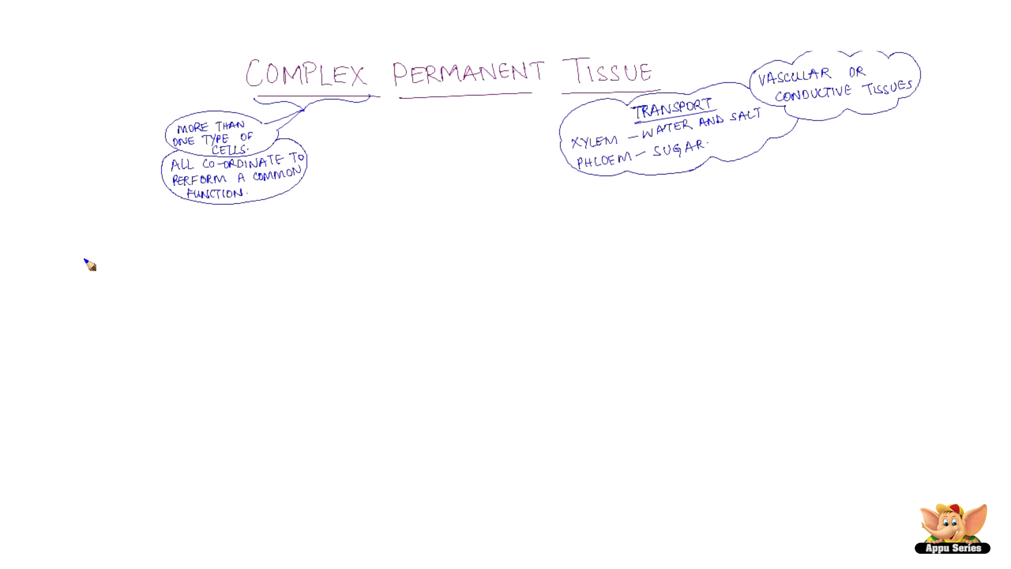
pyautogui.moveTo(71, 270)
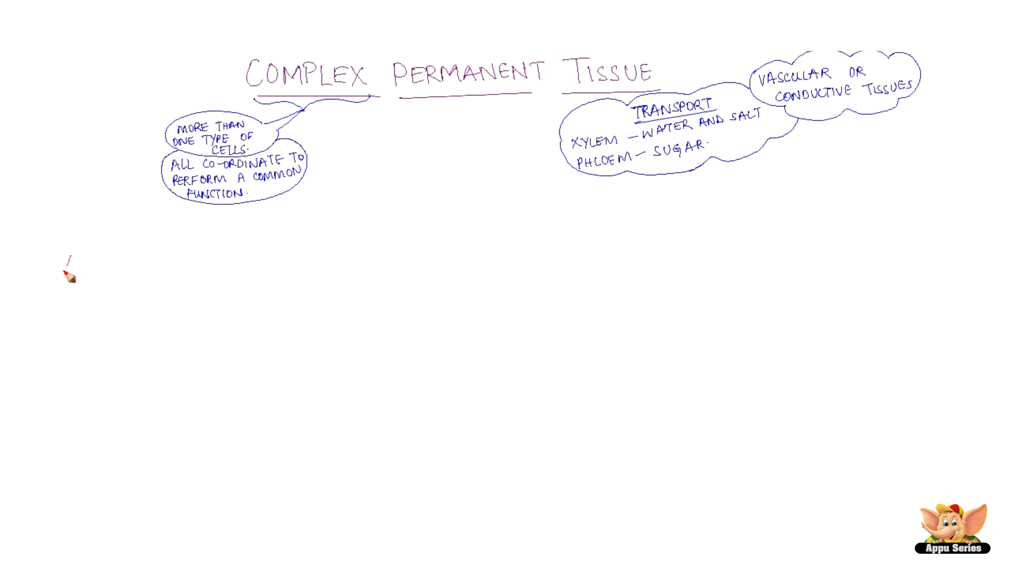
pyautogui.write('XYLEM')
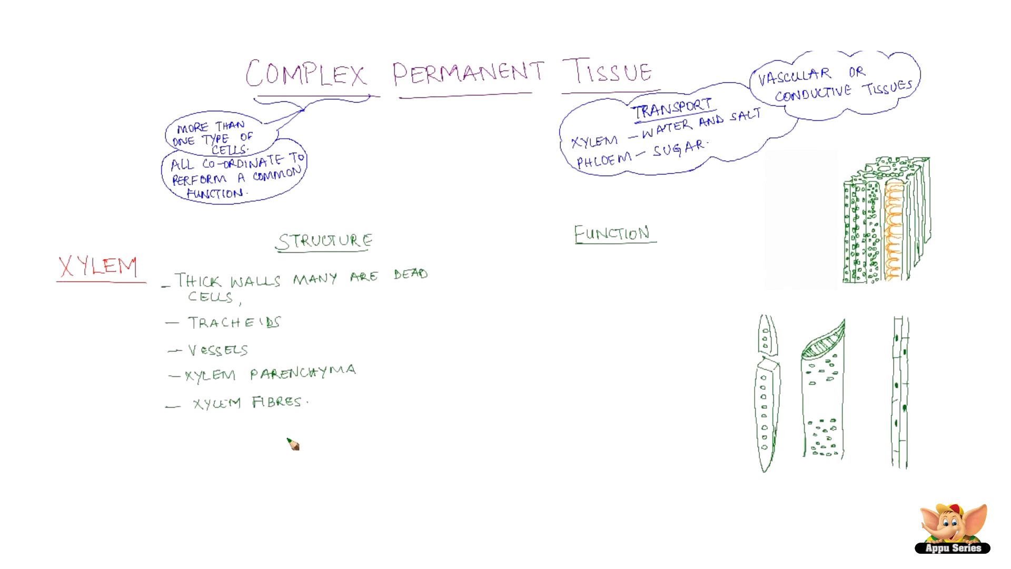
pyautogui.moveTo(303, 425)
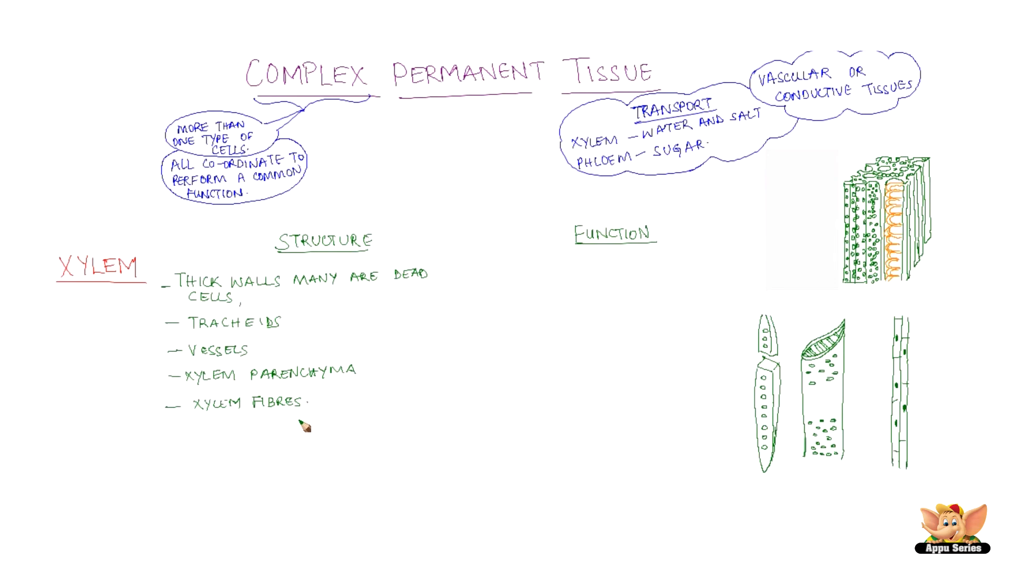
pyautogui.moveTo(441, 281)
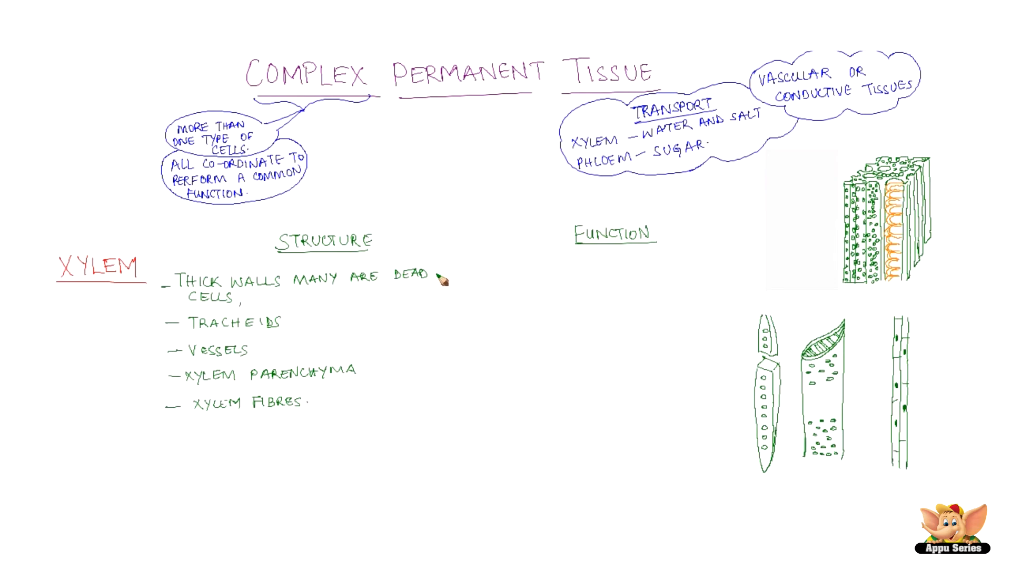
pyautogui.moveTo(414, 308)
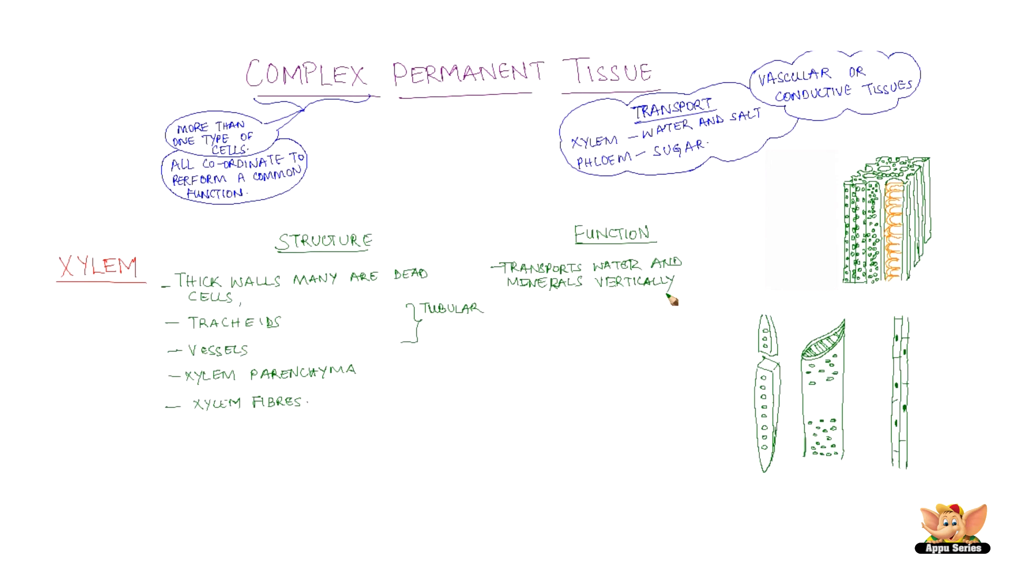
pyautogui.write('- STORES FOOD.')
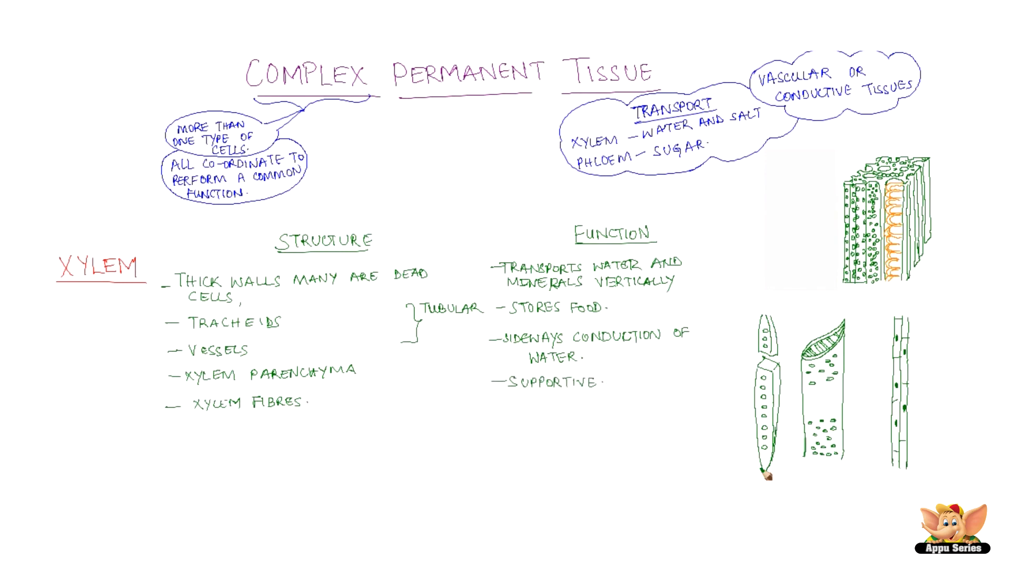
pyautogui.moveTo(806, 514)
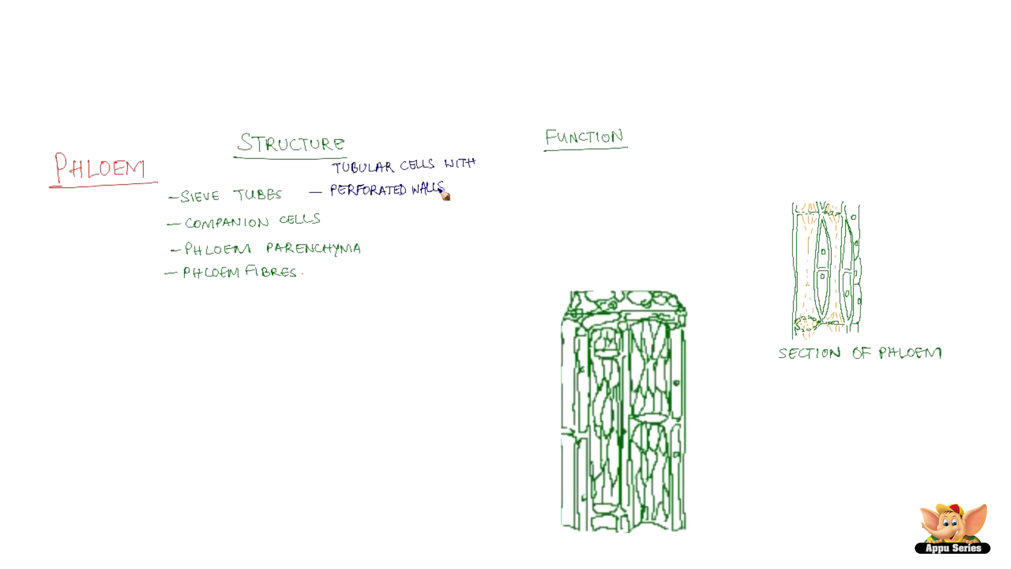
pyautogui.moveTo(449, 187)
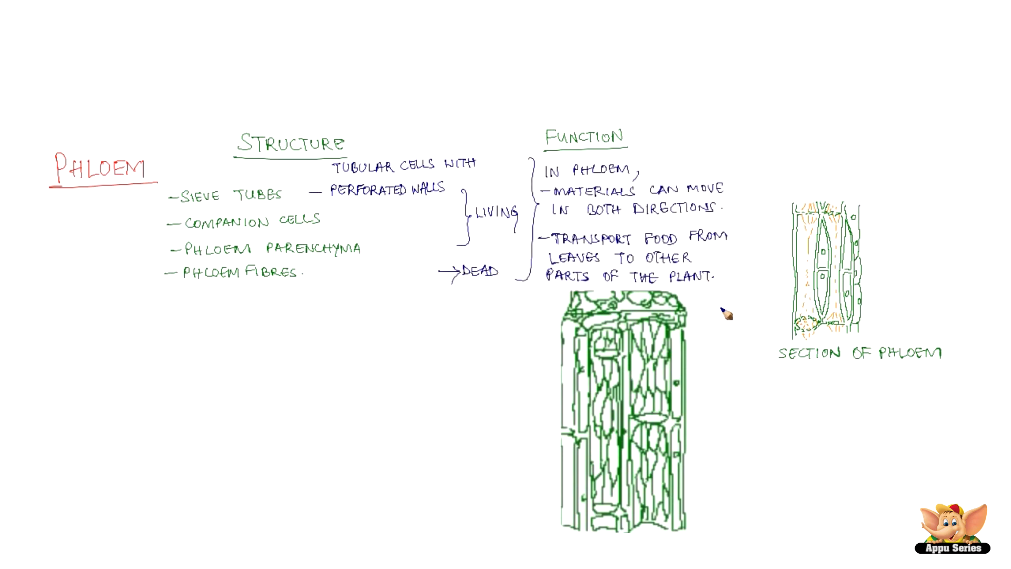
pyautogui.moveTo(726, 313)
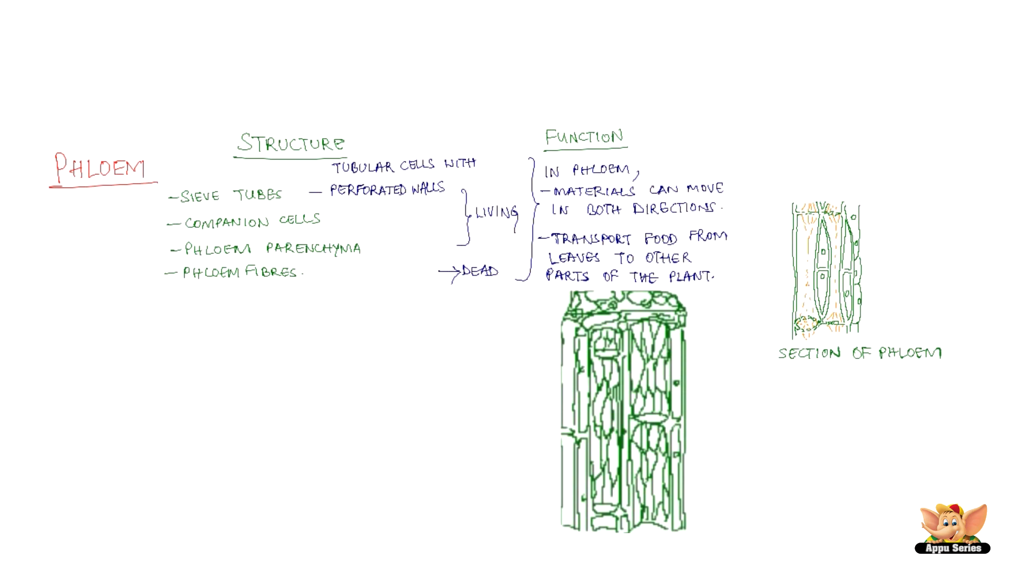
pyautogui.moveTo(716, 391)
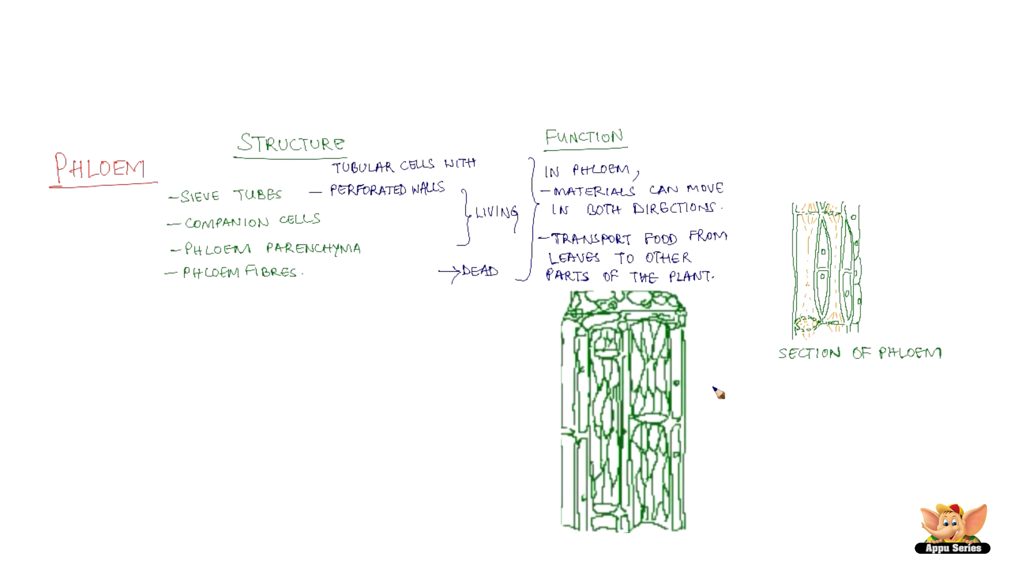
pyautogui.moveTo(715, 367)
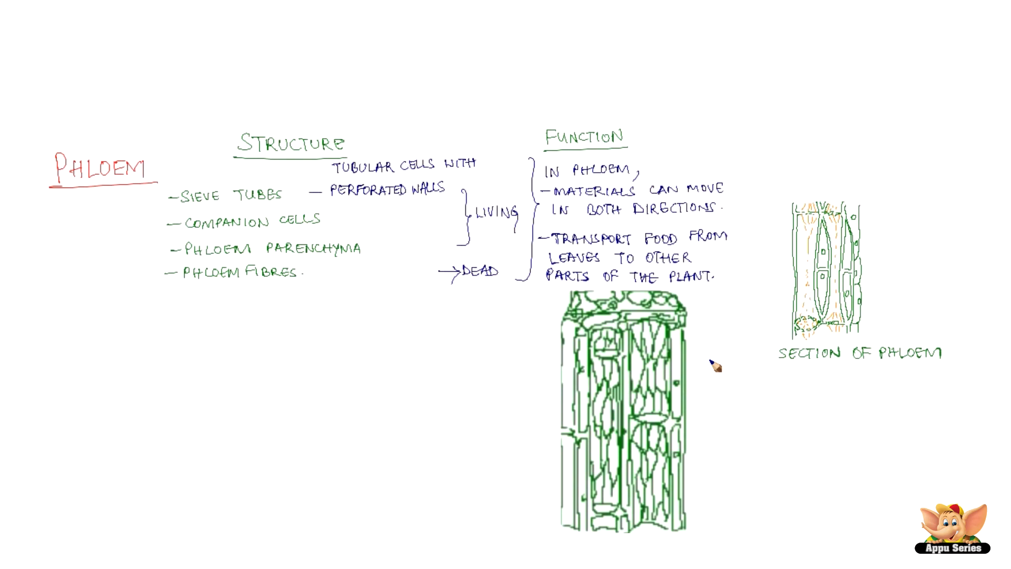